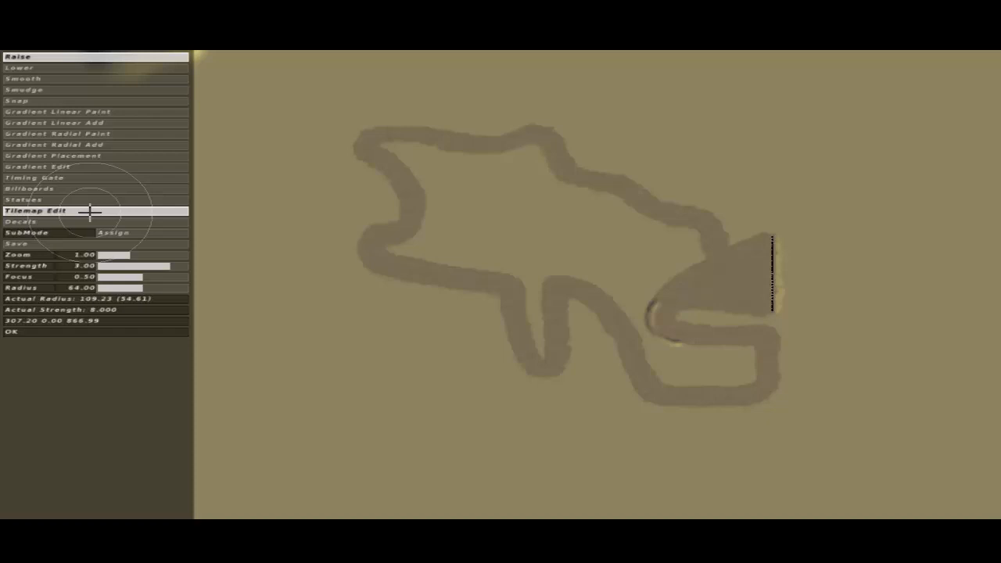
pyautogui.moveTo(670, 315)
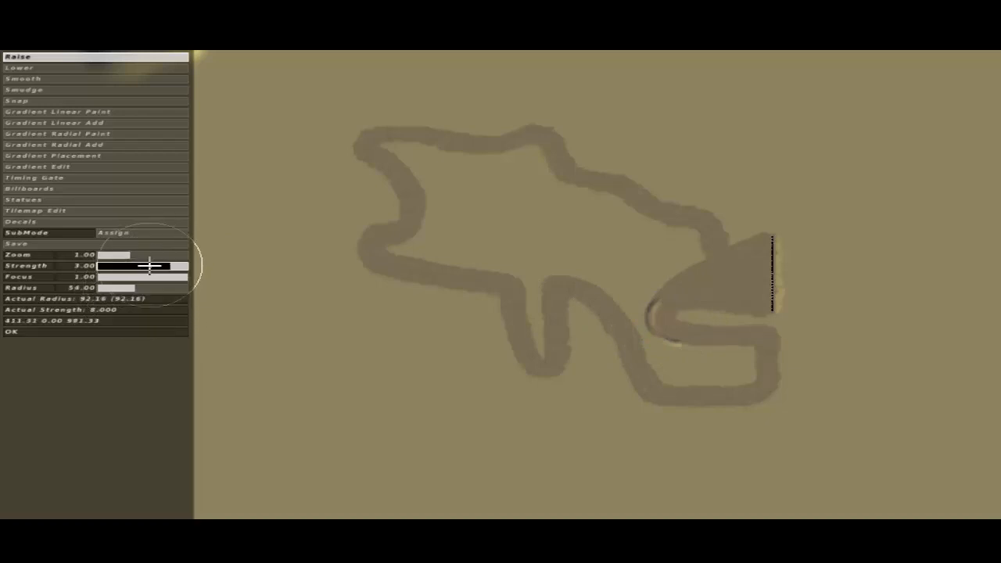
# Lower the brush Strength slider for gentler terrain edits
pyautogui.moveTo(156, 265); pyautogui.dragTo(116, 266)
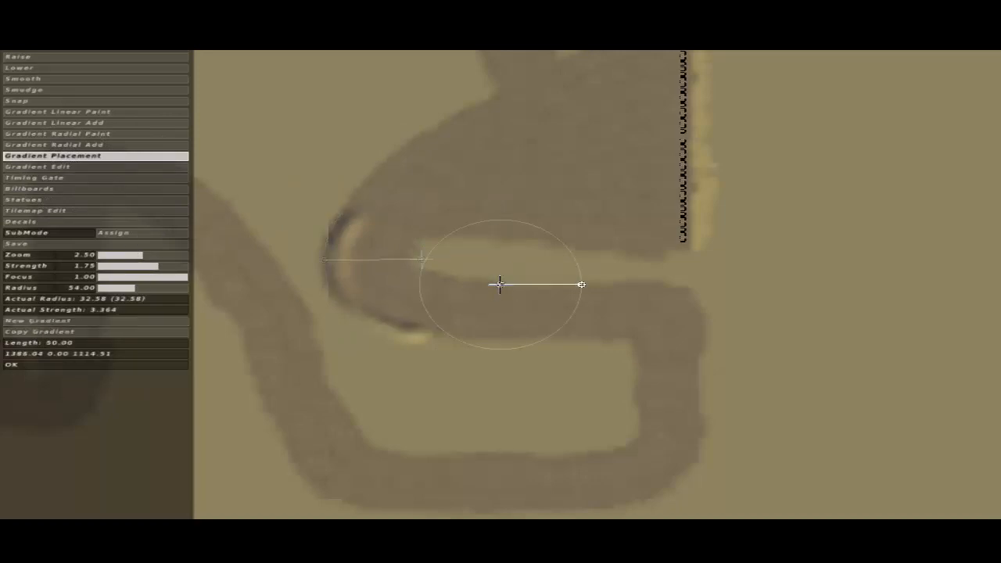
# Centre the gradient on the hairpin berm, stretch it across and aim it into the corner
pyautogui.moveTo(500, 284); pyautogui.dragTo(438, 258)
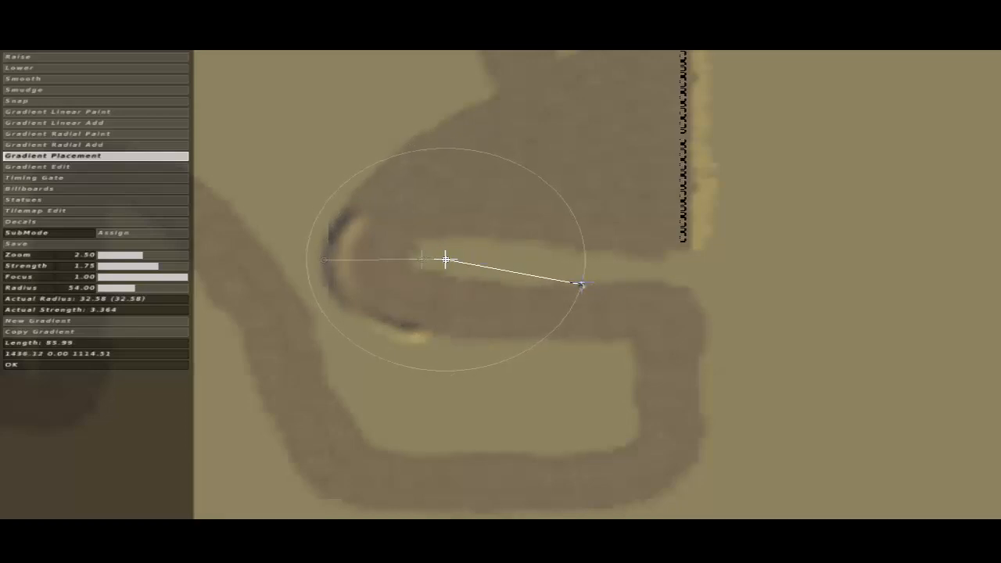
pyautogui.moveTo(582, 285); pyautogui.dragTo(450, 211)
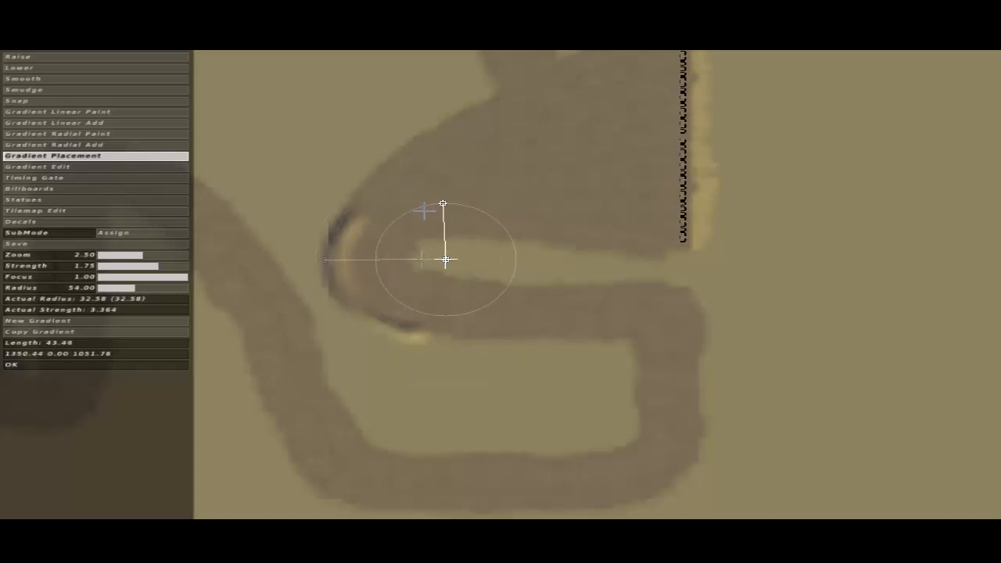
pyautogui.moveTo(444, 205); pyautogui.dragTo(373, 248)
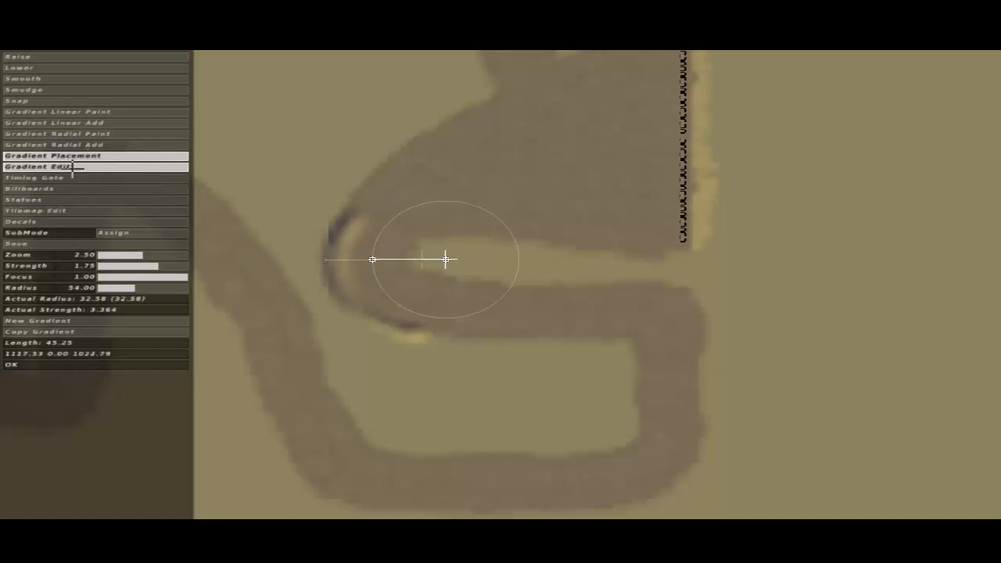
# Reshape the gradient profile into a berm curve, moving points and adding a new one
pyautogui.click(36, 166)
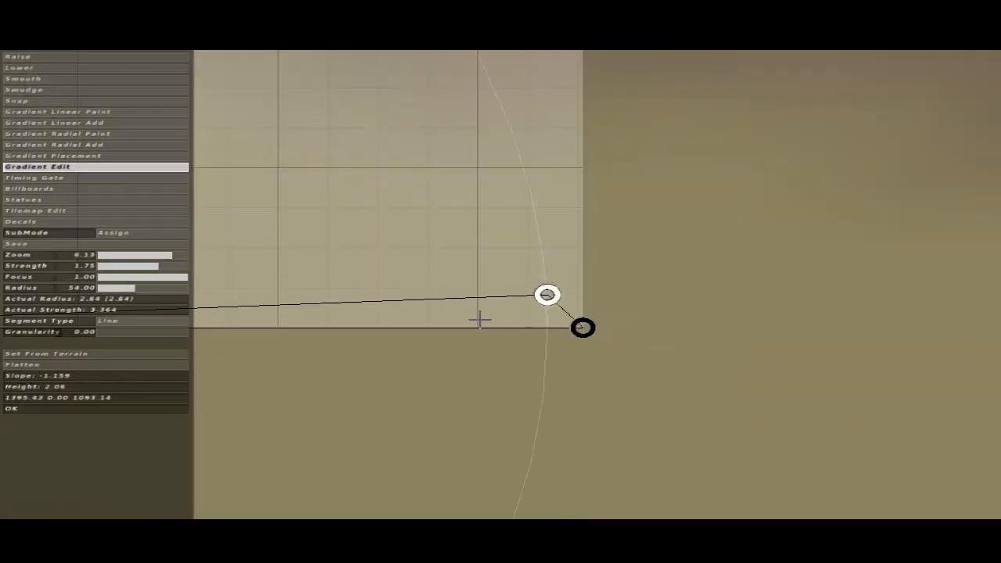
pyautogui.moveTo(547, 296); pyautogui.dragTo(482, 329)
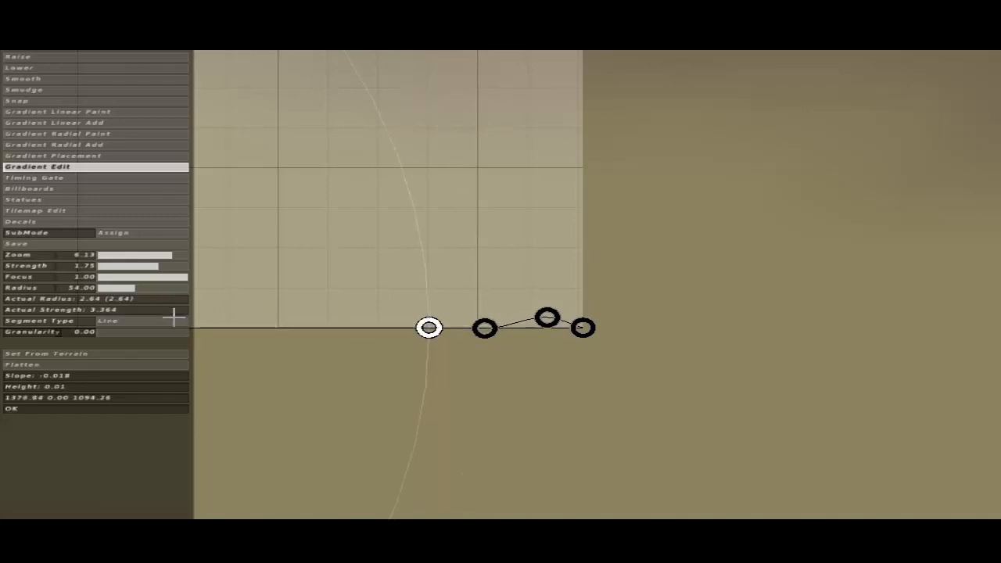
pyautogui.moveTo(429, 326); pyautogui.dragTo(457, 341)
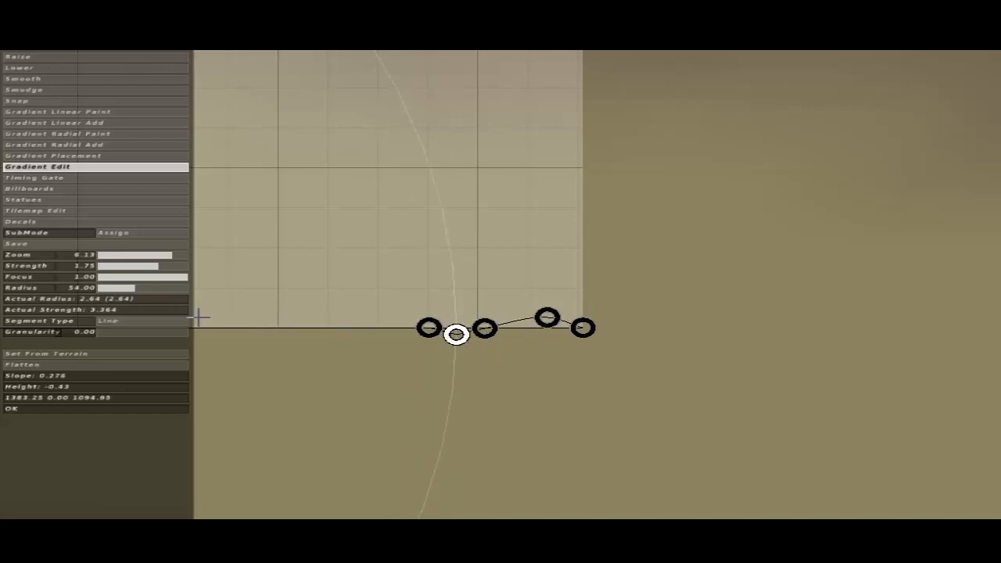
pyautogui.click(109, 321)
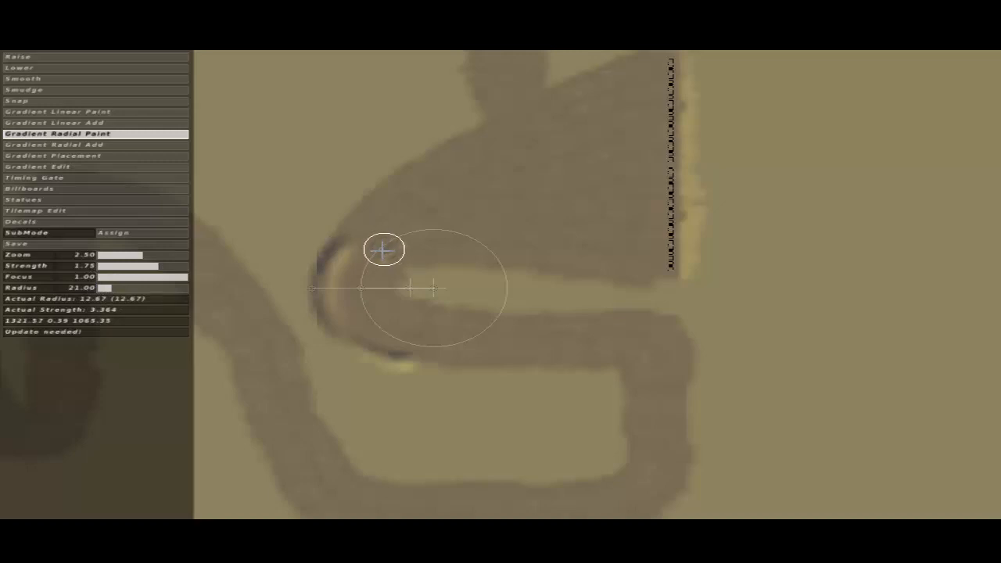
pyautogui.moveTo(367, 274)
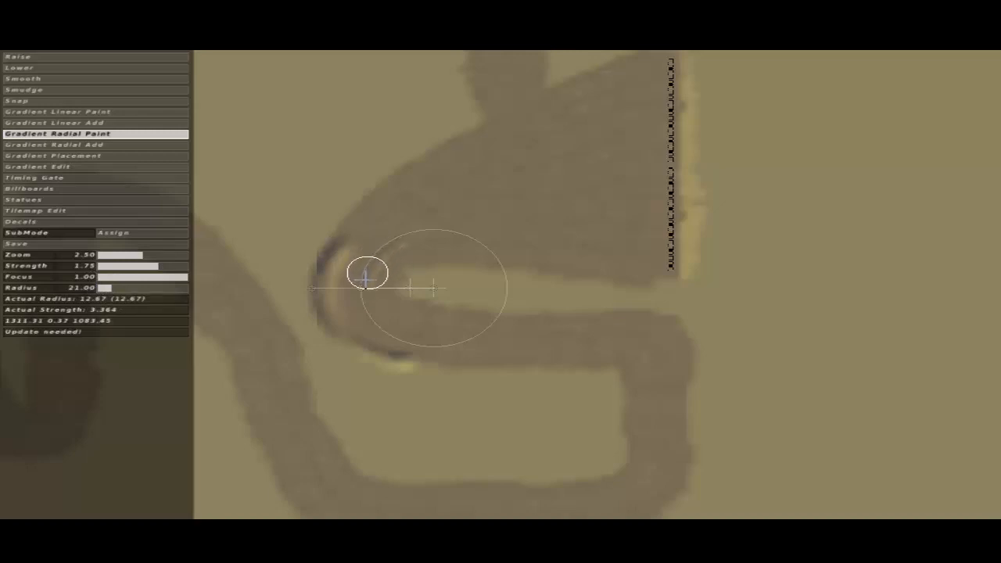
pyautogui.moveTo(372, 317)
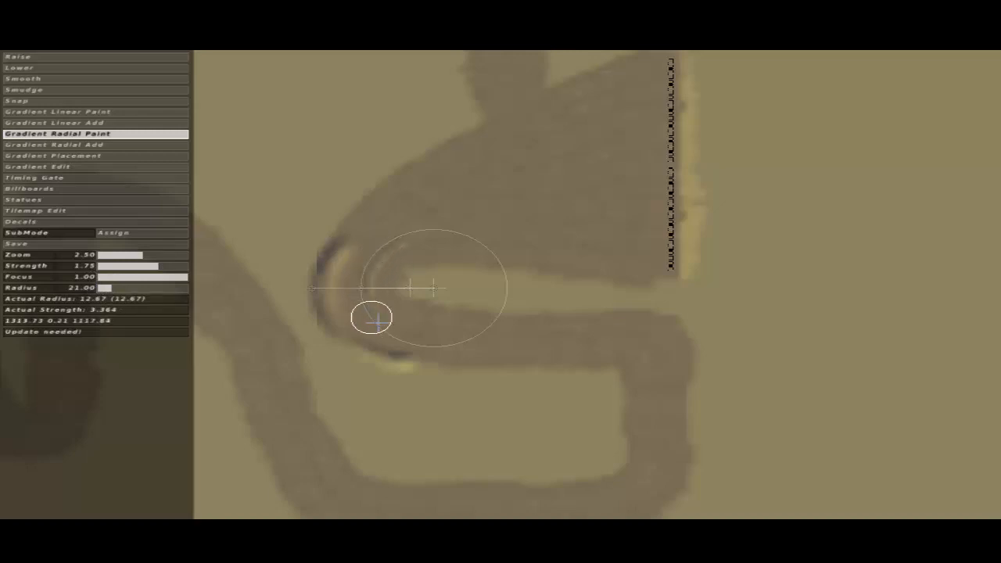
pyautogui.moveTo(410, 337)
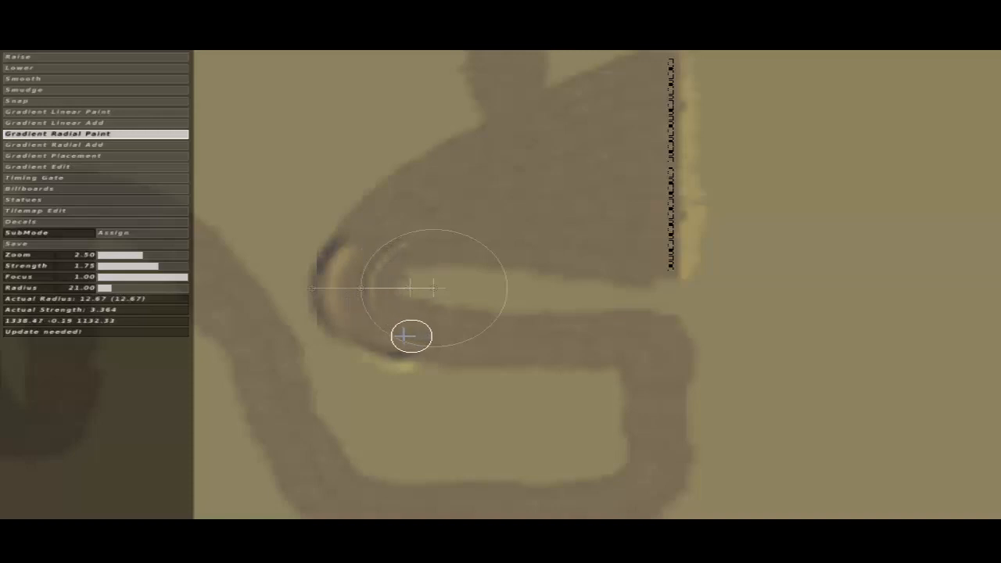
pyautogui.moveTo(540, 390)
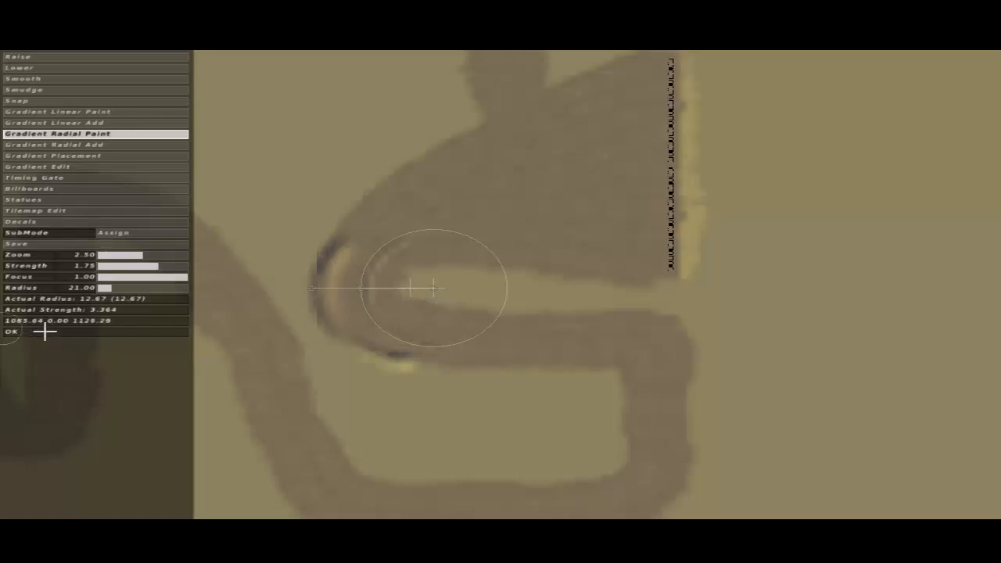
pyautogui.moveTo(250, 329)
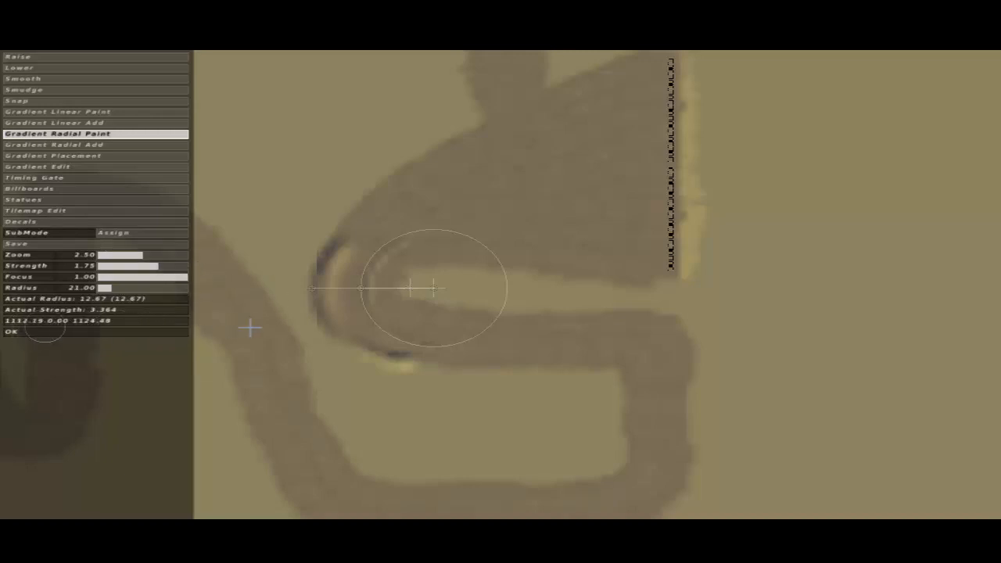
pyautogui.moveTo(441, 325)
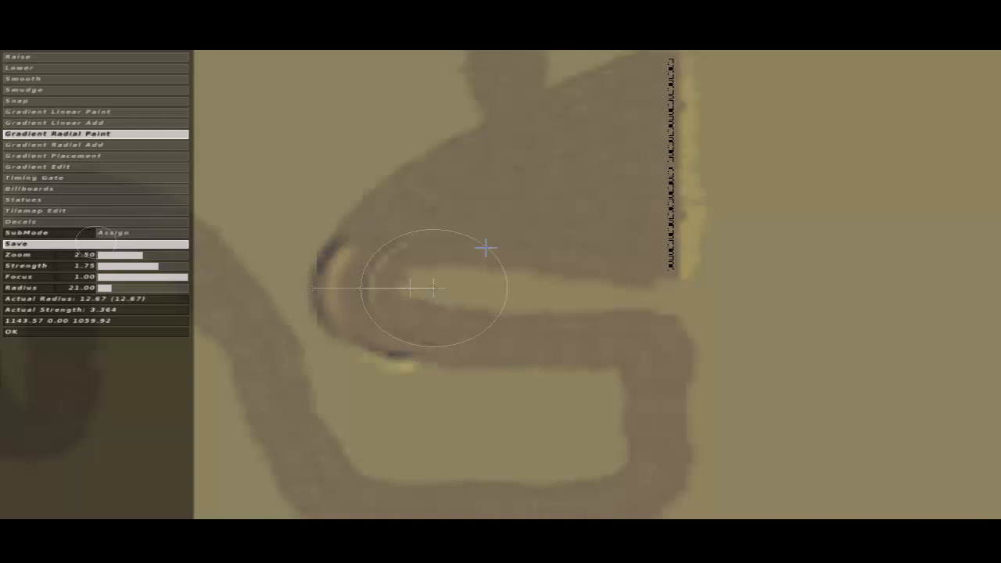
# Save the track terrain with the painted hairpin berm
pyautogui.click(94, 244)
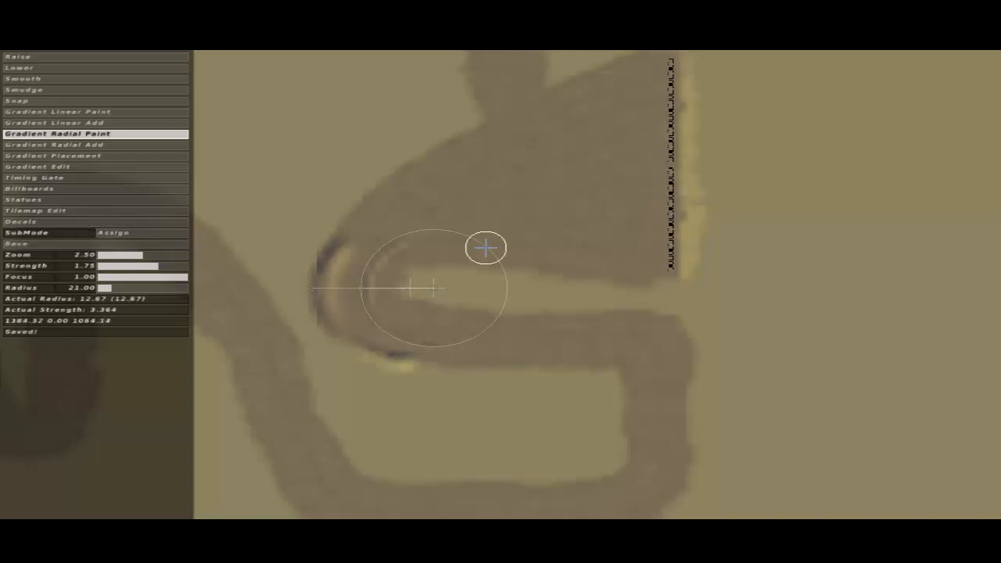
pyautogui.moveTo(383, 261)
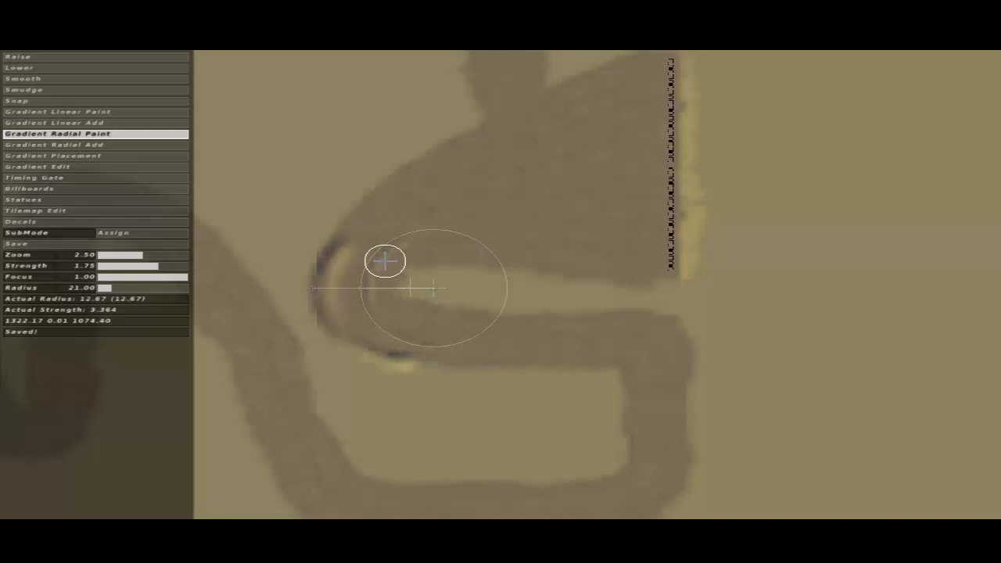
pyautogui.moveTo(378, 242)
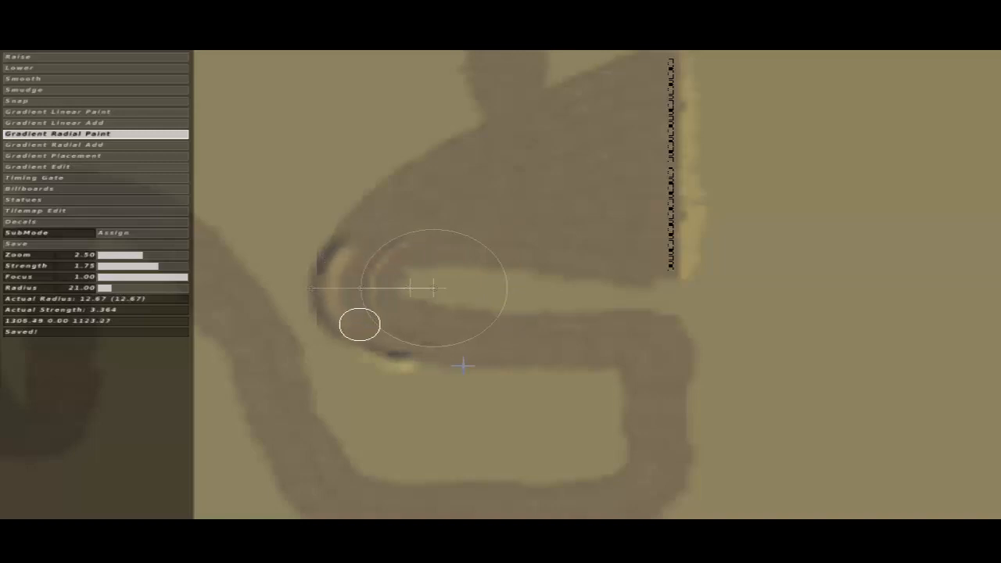
pyautogui.moveTo(632, 331)
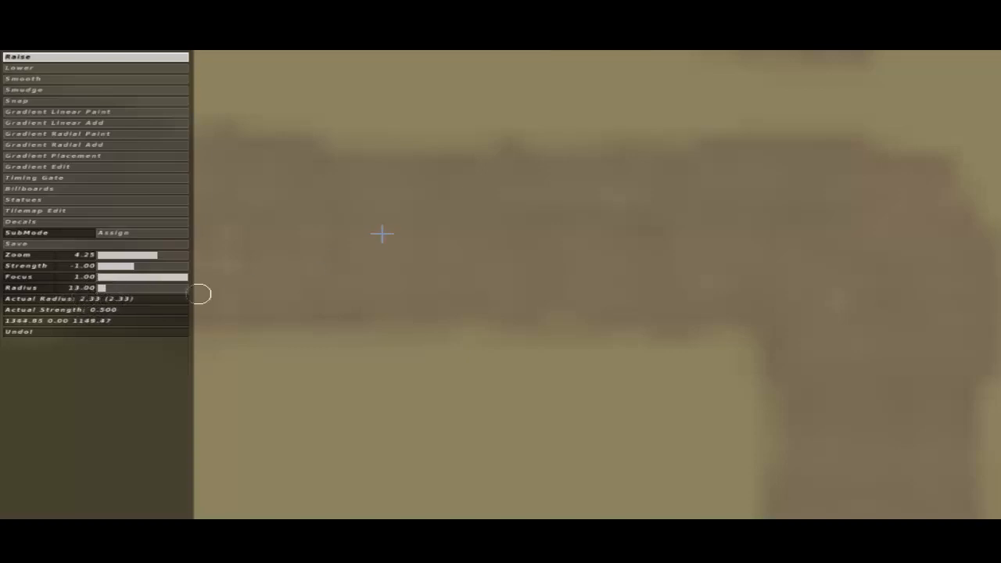
pyautogui.moveTo(457, 166)
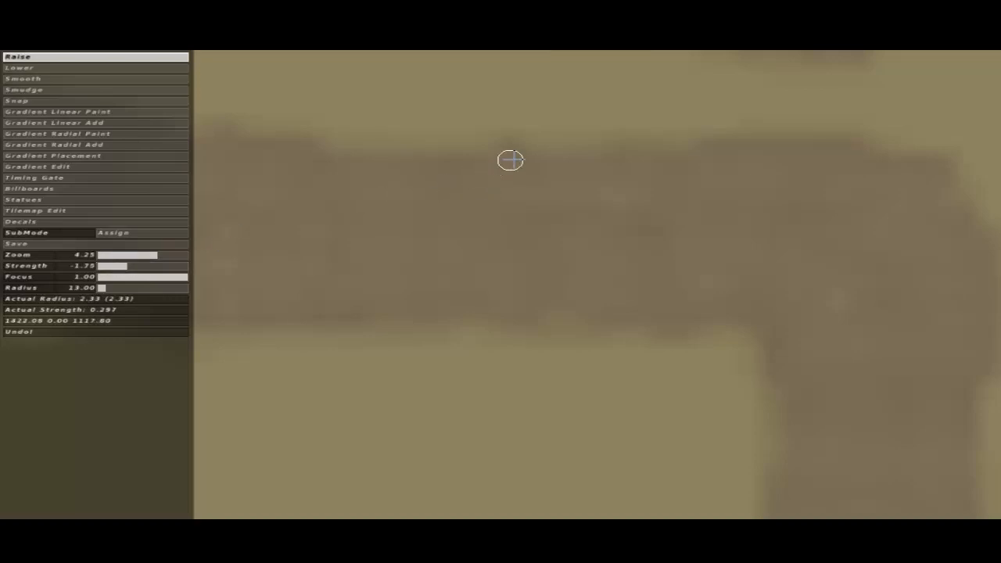
pyautogui.moveTo(512, 194)
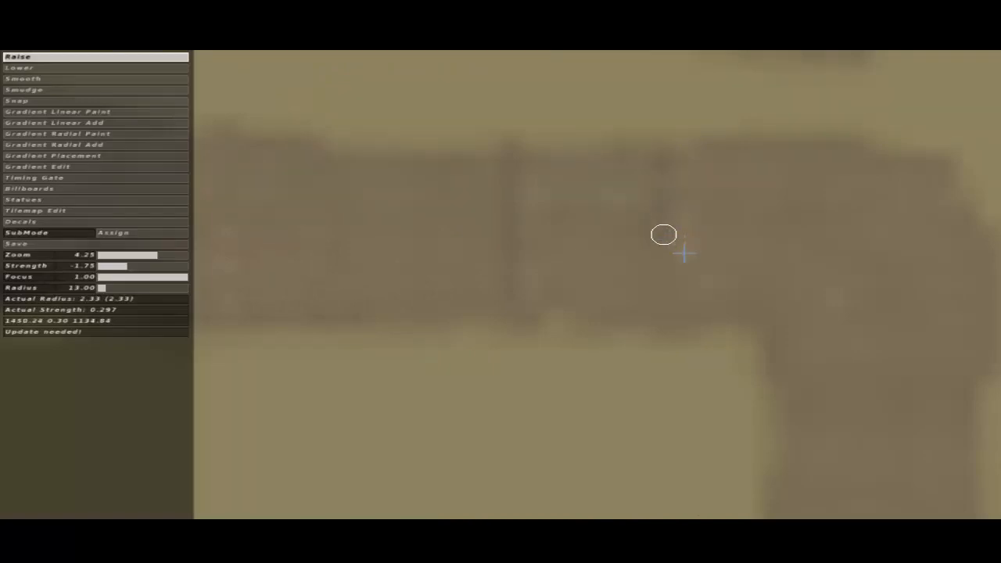
pyautogui.moveTo(680, 338)
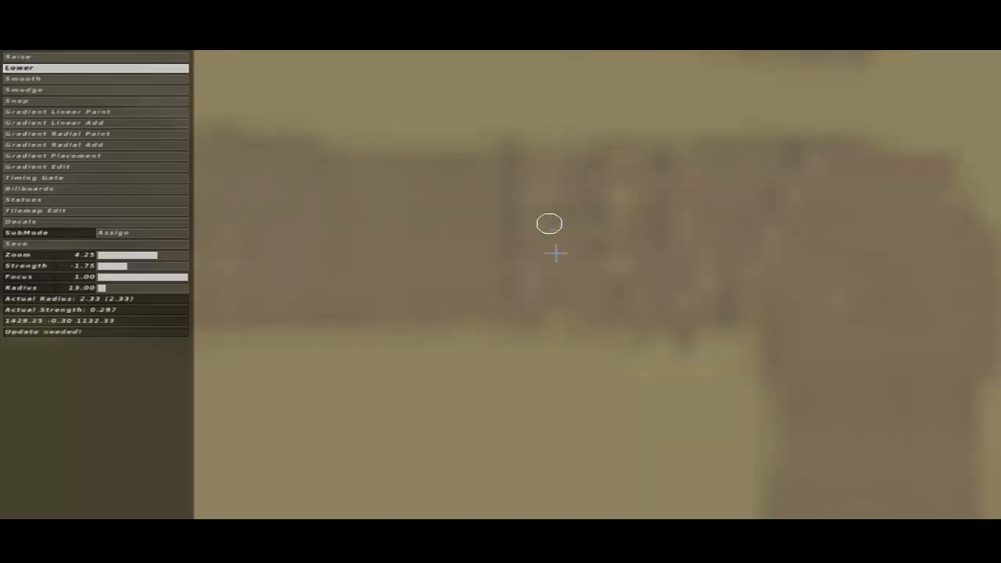
pyautogui.moveTo(645, 167)
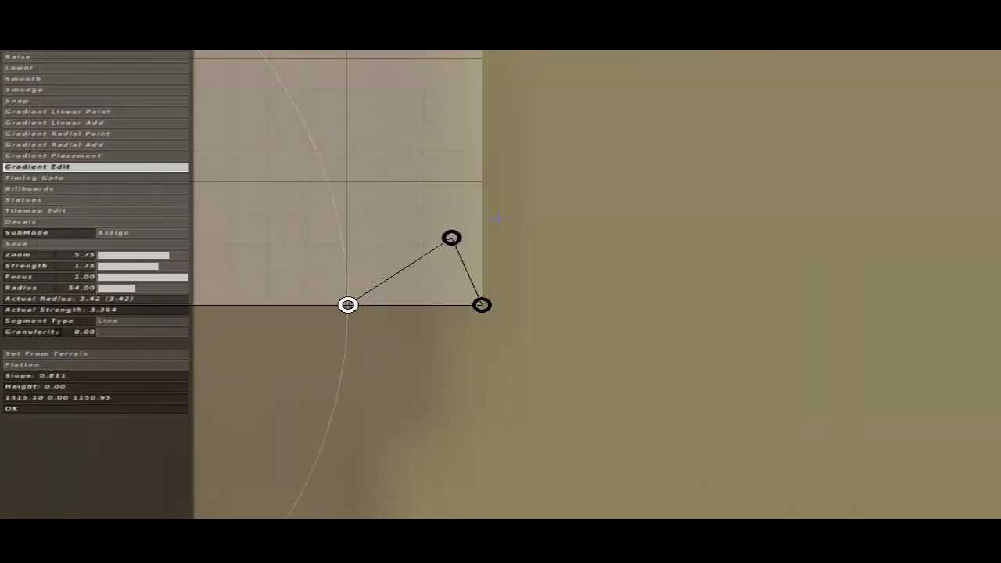
# Raise the profile's middle point to full height for a centred triangular peak
pyautogui.moveTo(450, 238); pyautogui.dragTo(413, 260)
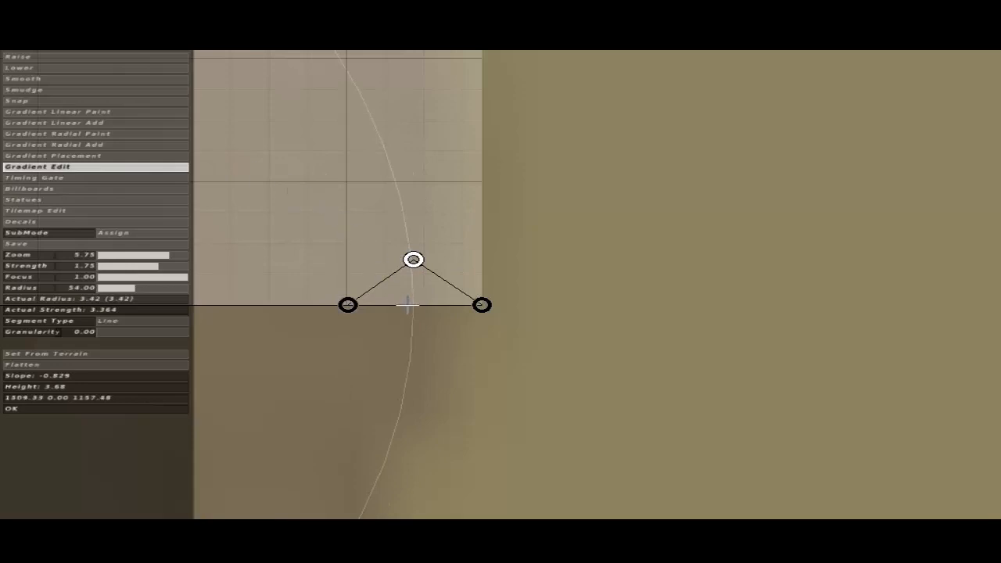
pyautogui.moveTo(407, 332)
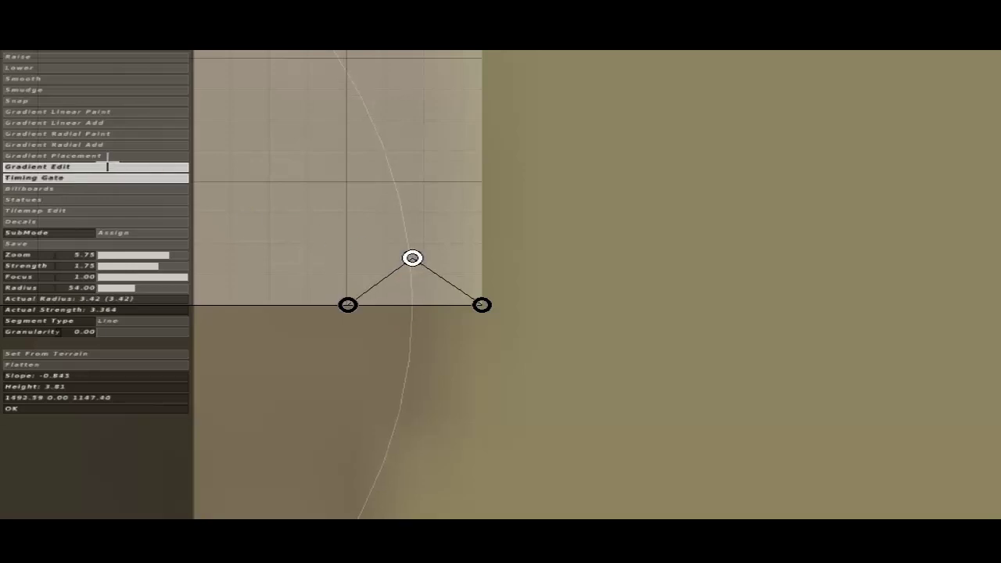
pyautogui.click(59, 133)
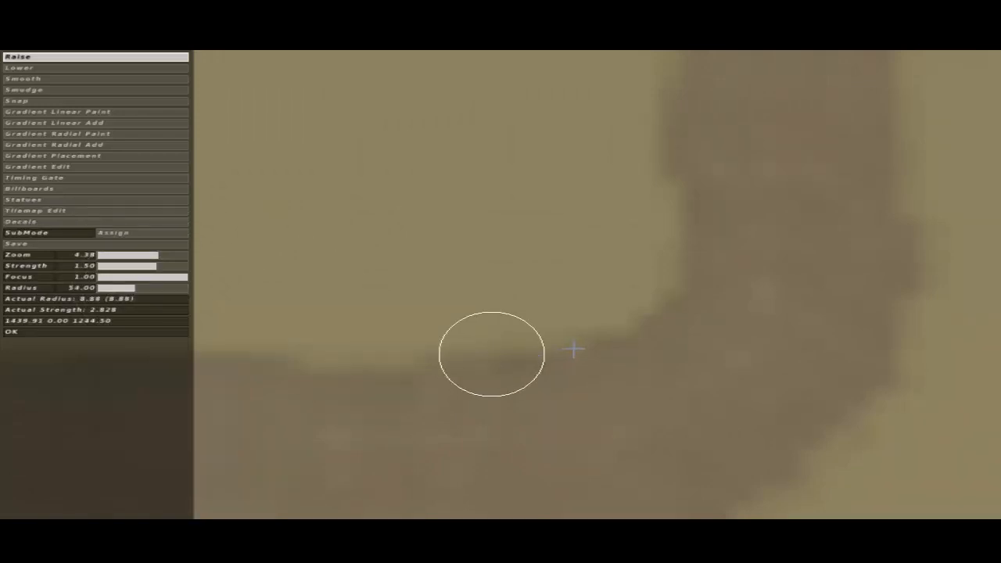
pyautogui.moveTo(629, 362)
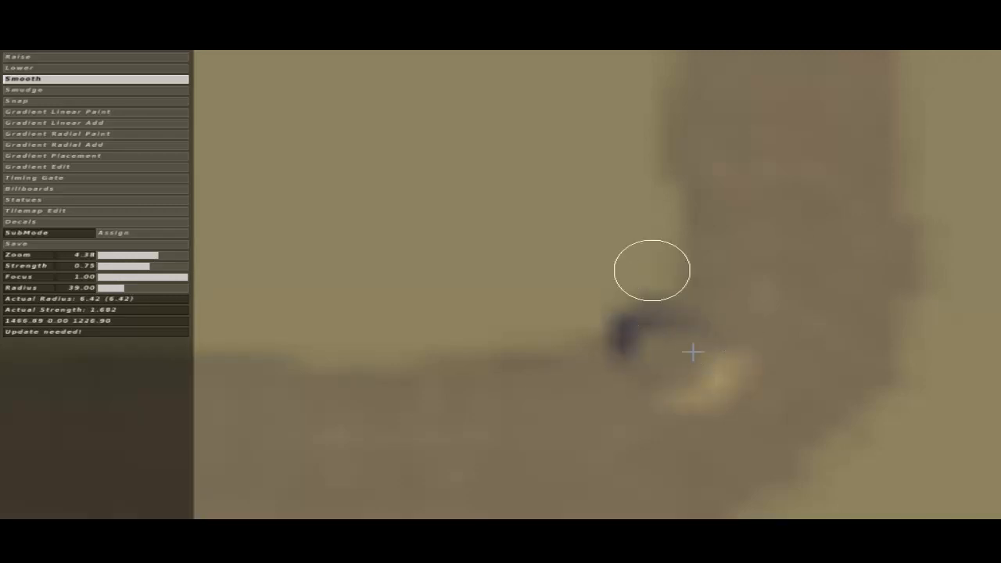
pyautogui.moveTo(693, 352)
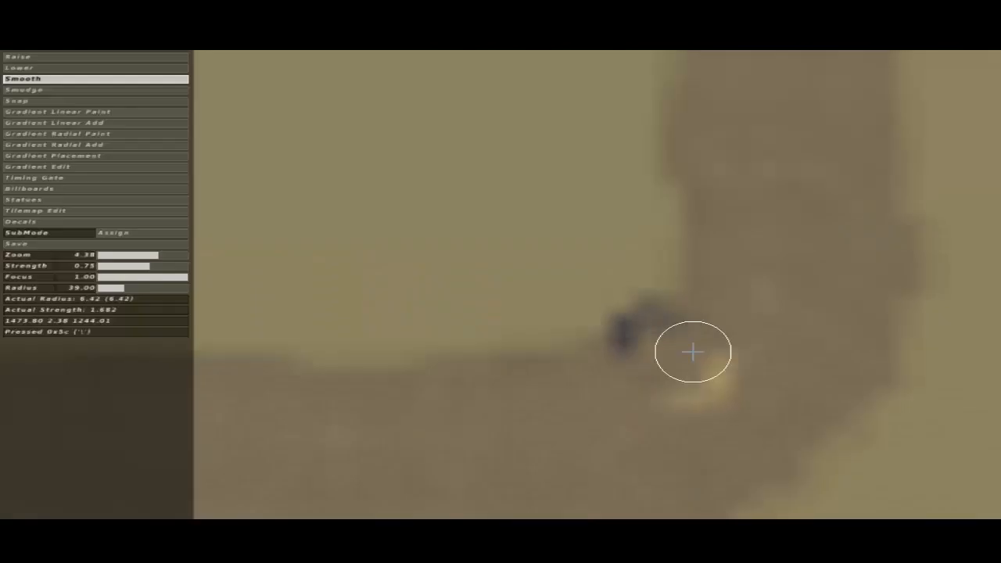
# Smooth the ground beside the freshly dug corner rut
pyautogui.click(693, 351)
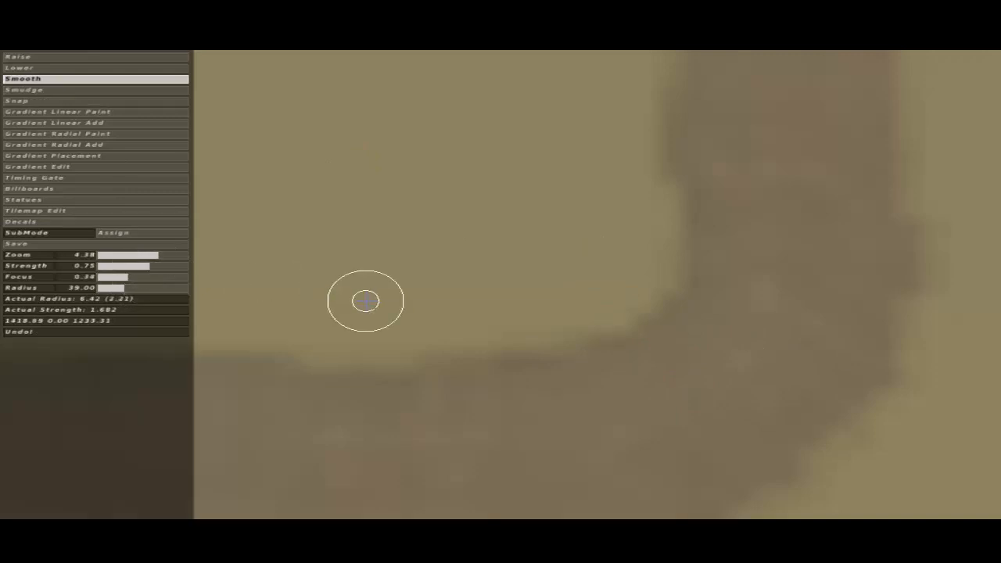
pyautogui.moveTo(534, 372)
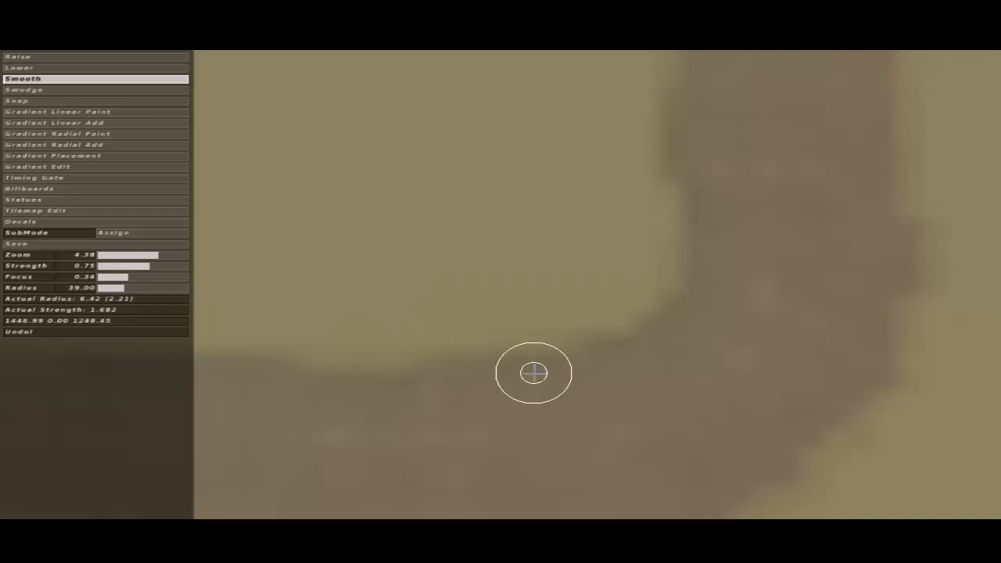
pyautogui.moveTo(671, 368)
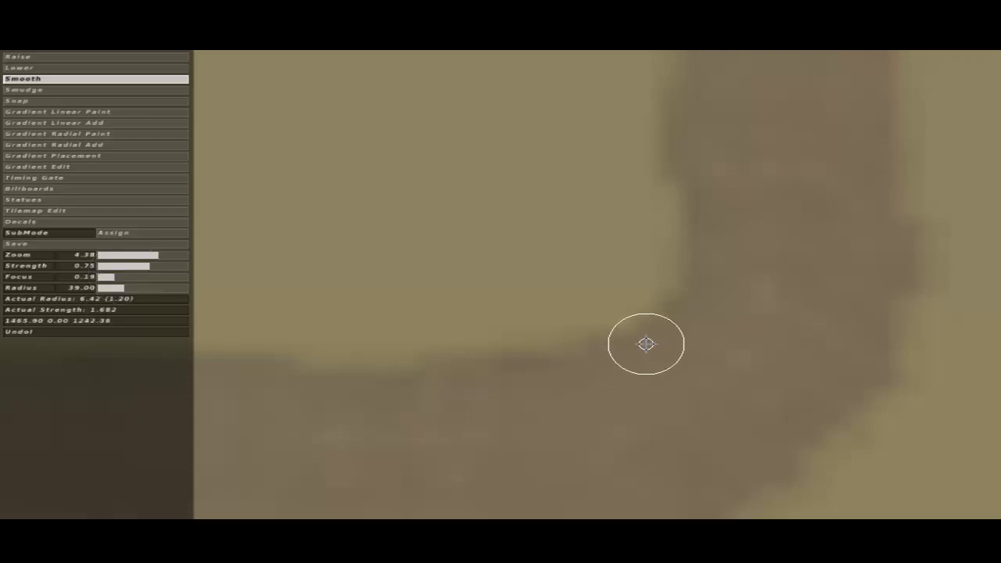
pyautogui.moveTo(741, 431)
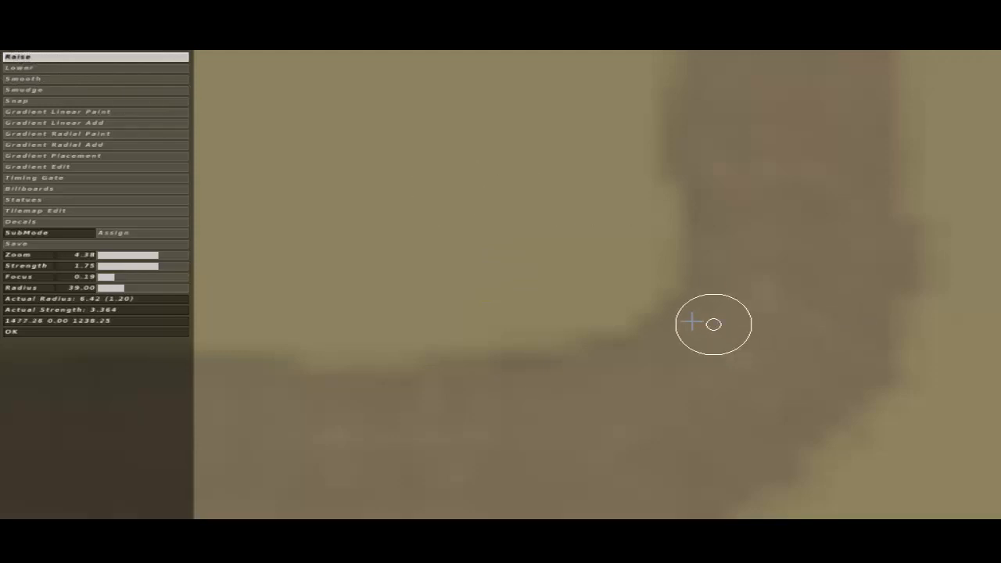
# Apply the Raise brush on the corner's inner edge, forming a dark dip
pyautogui.click(710, 332)
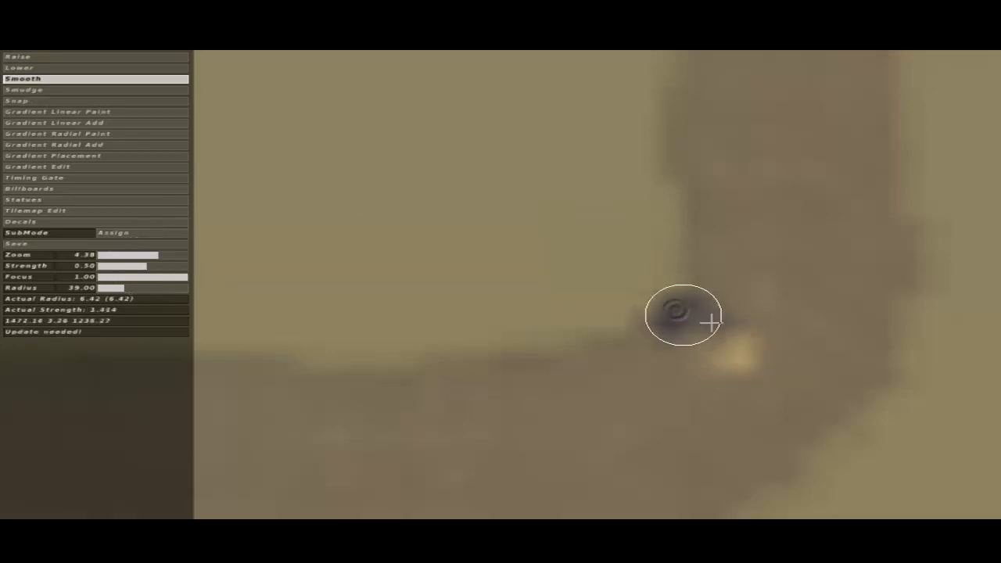
pyautogui.moveTo(805, 363)
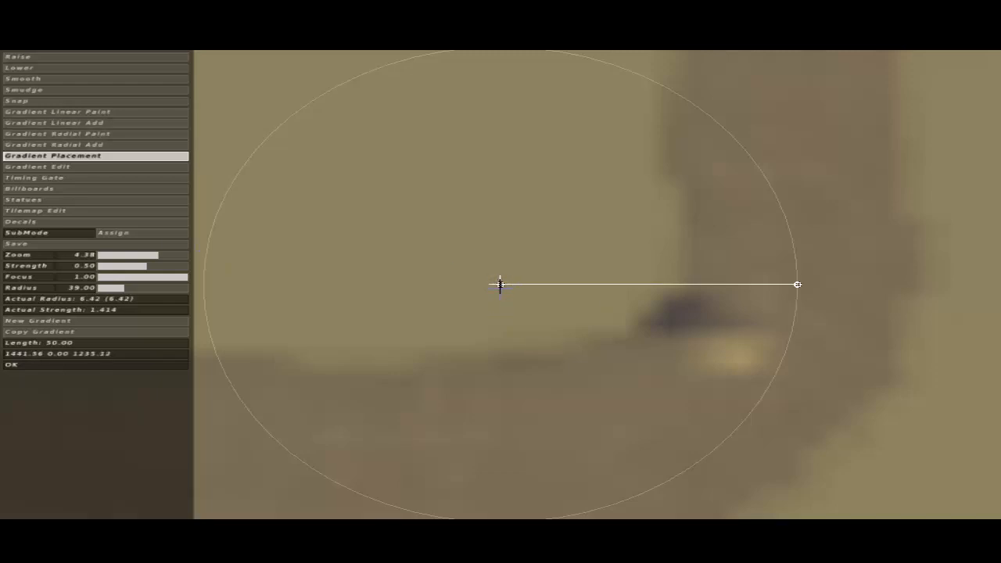
# Move the gradient's start and end across the corner so Length reads about 26.5
pyautogui.moveTo(499, 285); pyautogui.dragTo(619, 300)
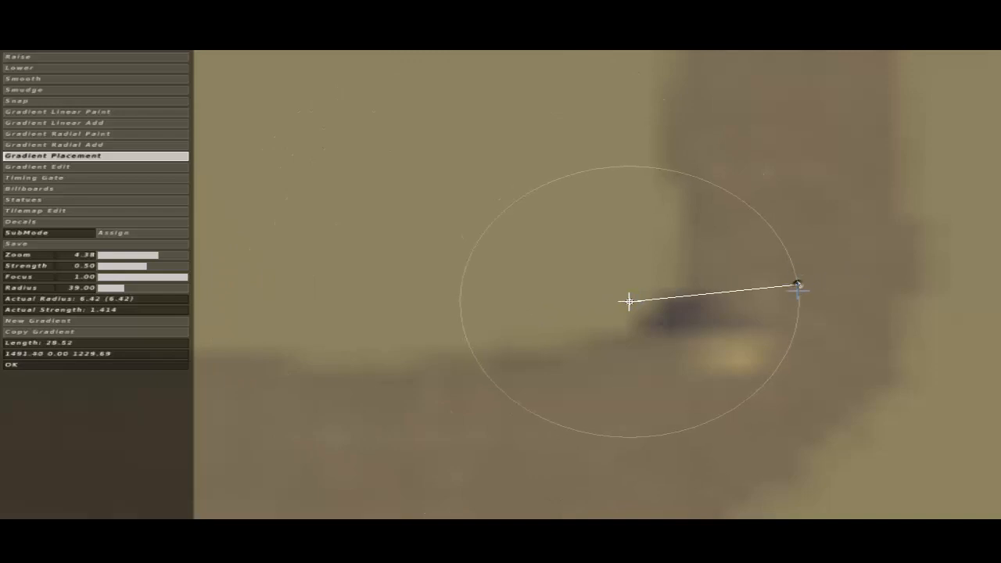
pyautogui.moveTo(797, 284); pyautogui.dragTo(719, 322)
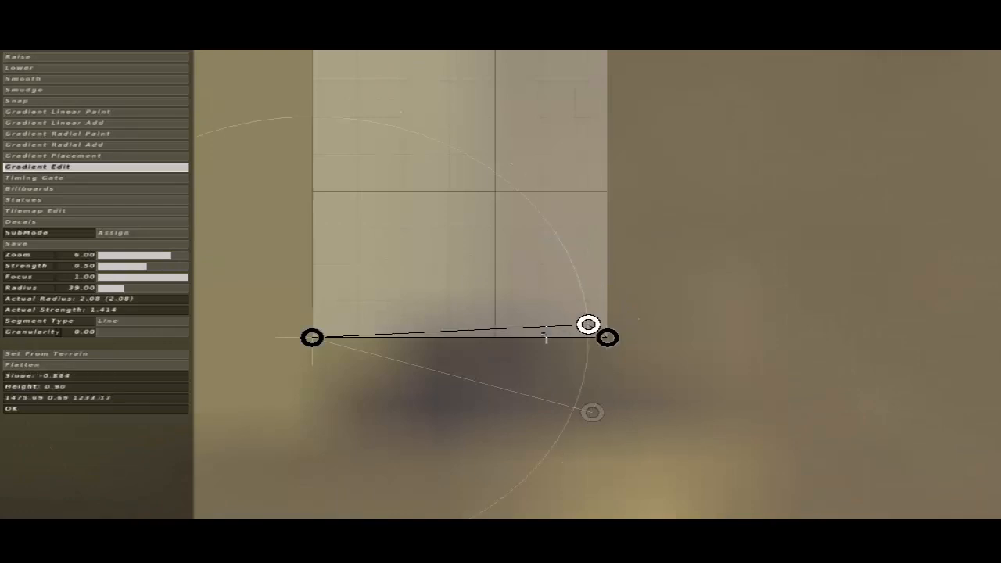
# Add extra profile points and curve the segments between them into a berm shape
pyautogui.moveTo(588, 324); pyautogui.dragTo(548, 336)
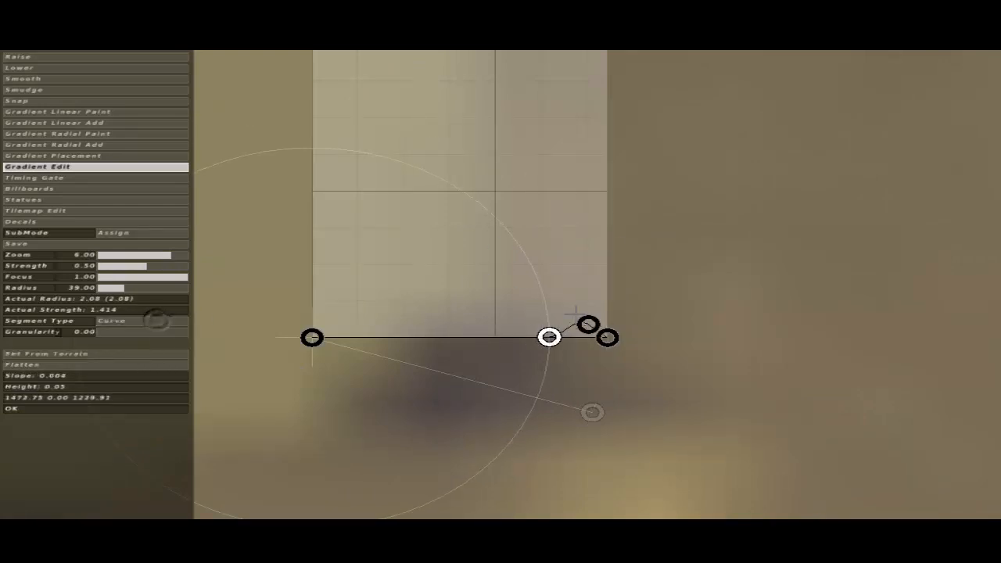
pyautogui.moveTo(549, 336); pyautogui.dragTo(586, 322)
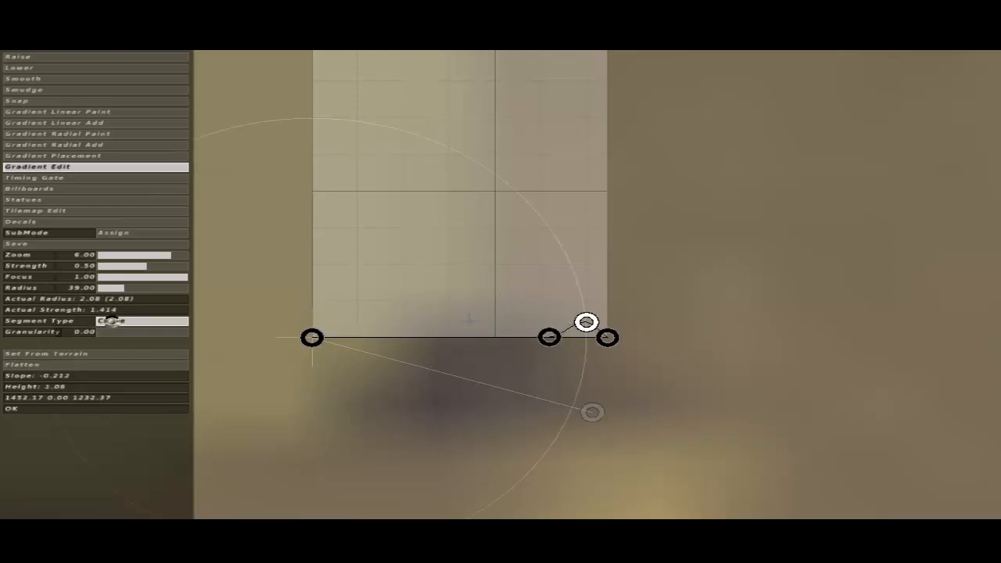
pyautogui.moveTo(586, 322); pyautogui.dragTo(581, 331)
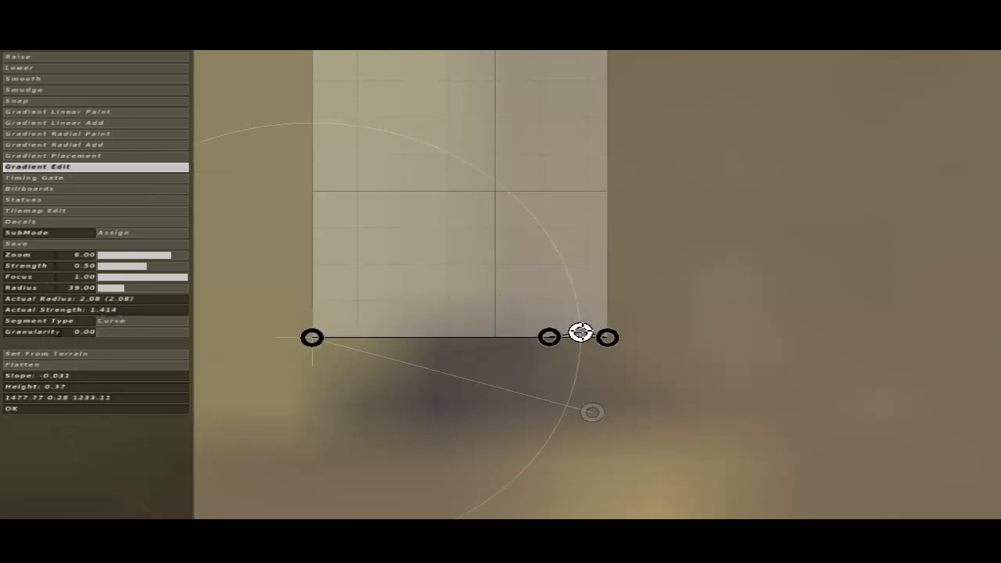
pyautogui.moveTo(582, 332); pyautogui.dragTo(504, 336)
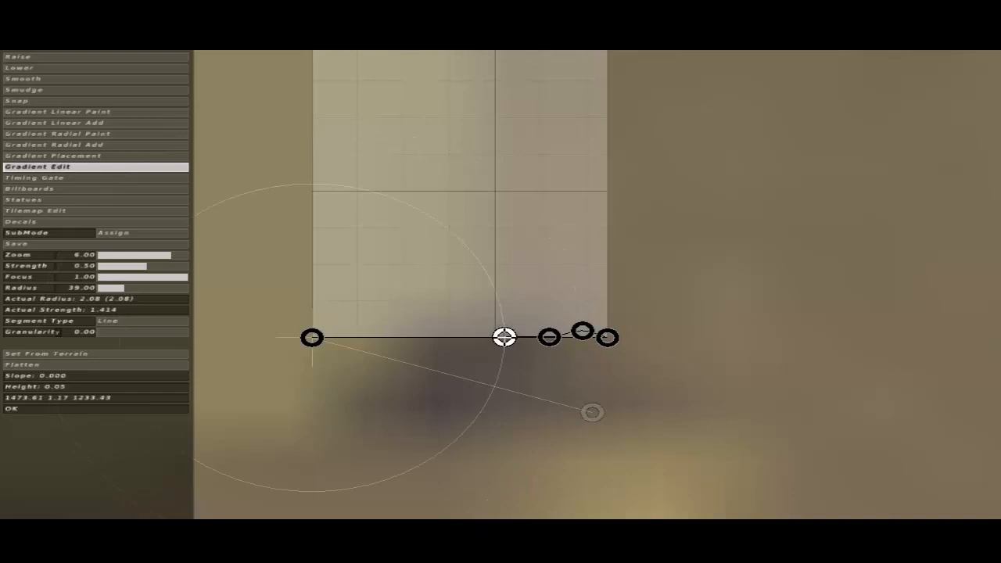
pyautogui.moveTo(504, 338); pyautogui.dragTo(526, 341)
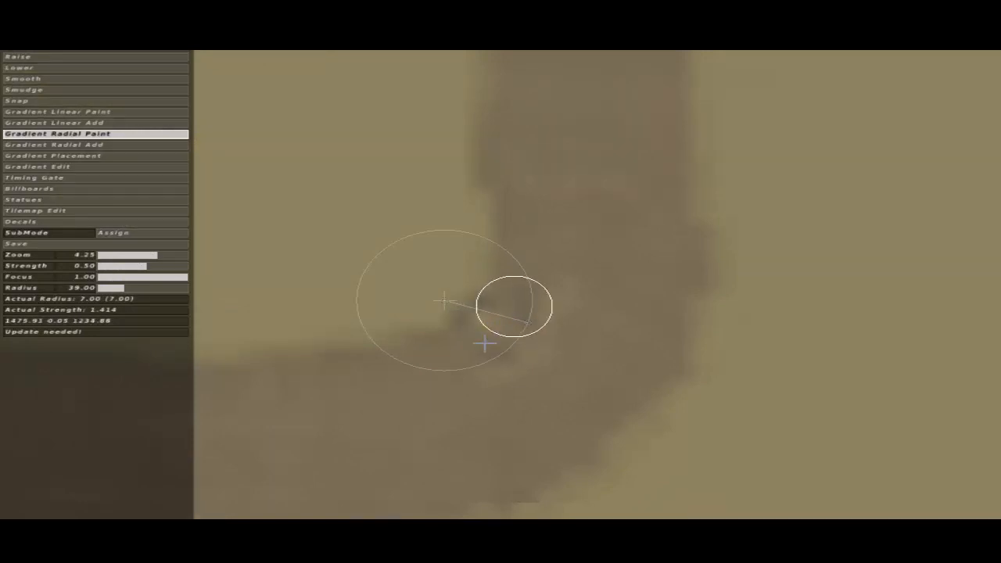
pyautogui.moveTo(592, 294)
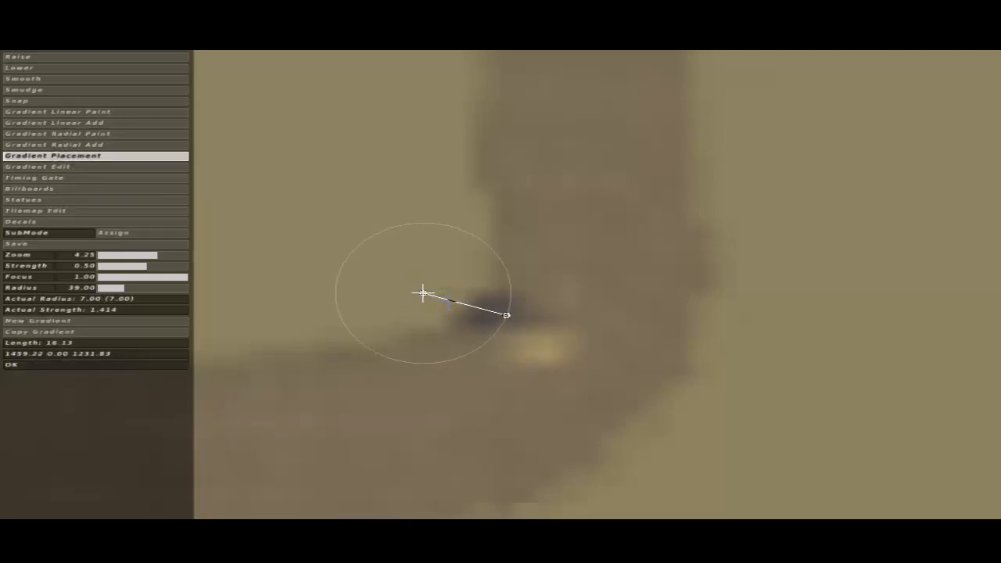
# Start a new gradient with X and aim it across the next corner, about 42 units long
pyautogui.press('x')
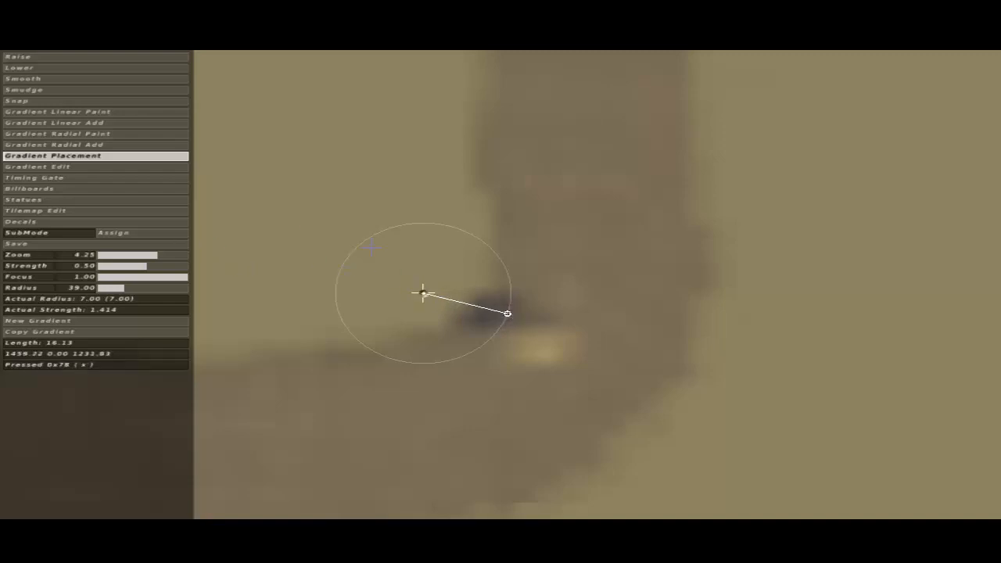
pyautogui.moveTo(507, 313); pyautogui.dragTo(629, 435)
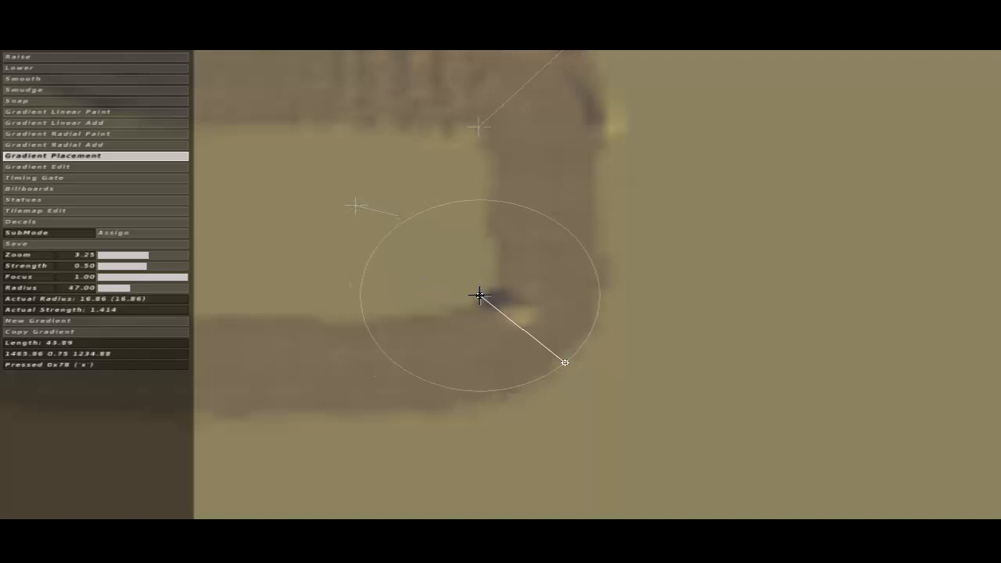
pyautogui.moveTo(466, 300)
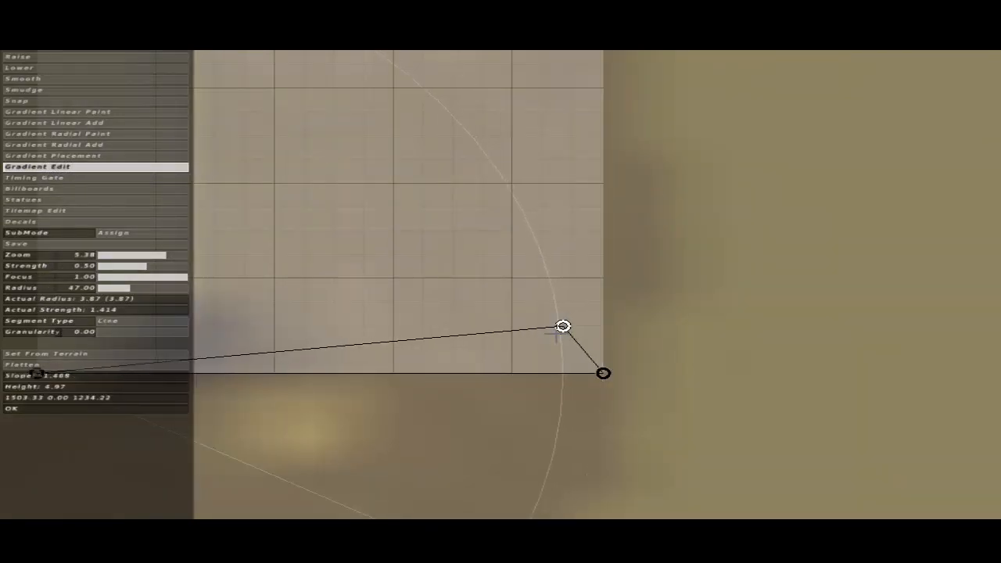
# Reshape the new gradient's profile points into a small raised peak for the berm
pyautogui.moveTo(563, 325); pyautogui.dragTo(557, 338)
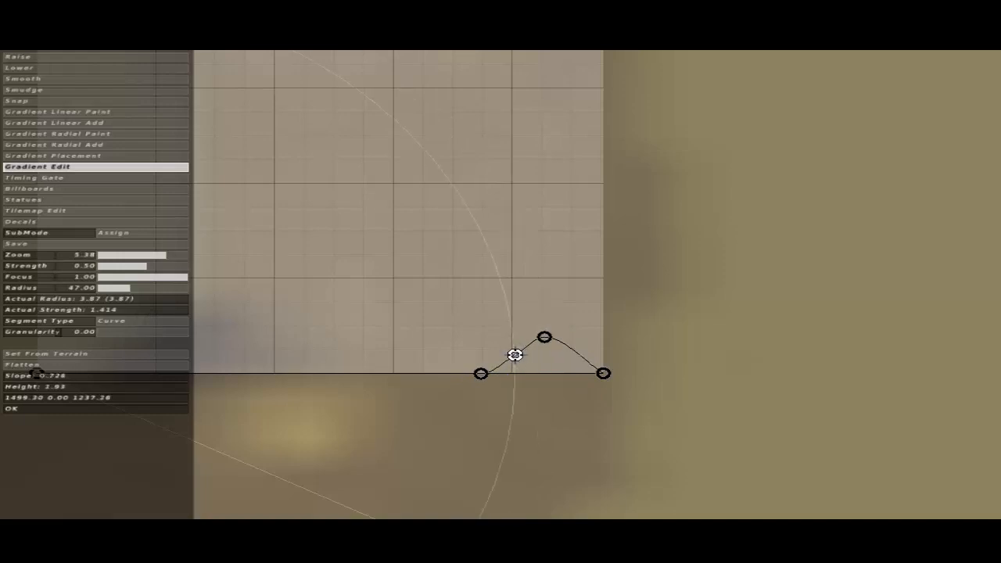
pyautogui.moveTo(514, 353); pyautogui.dragTo(577, 353)
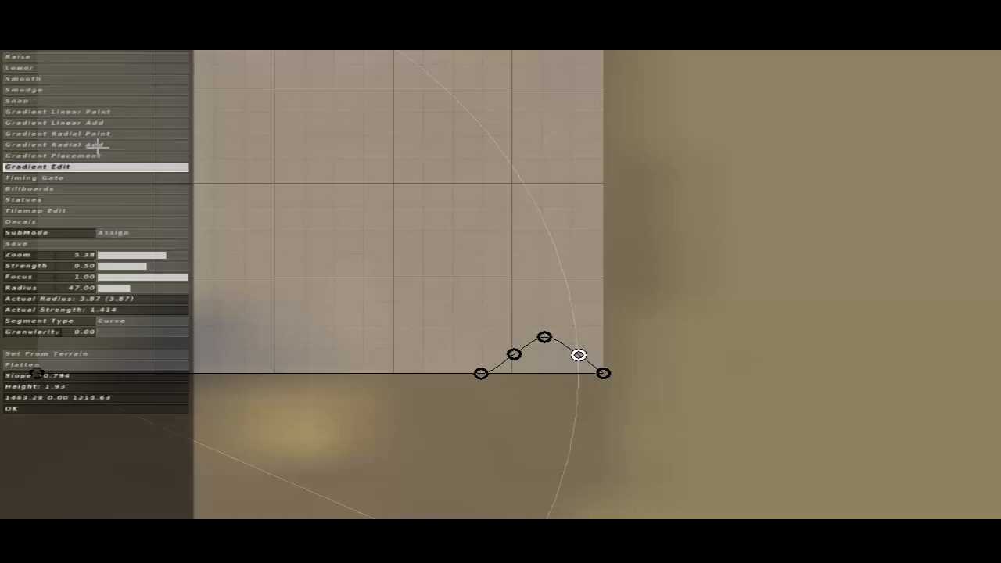
pyautogui.click(57, 133)
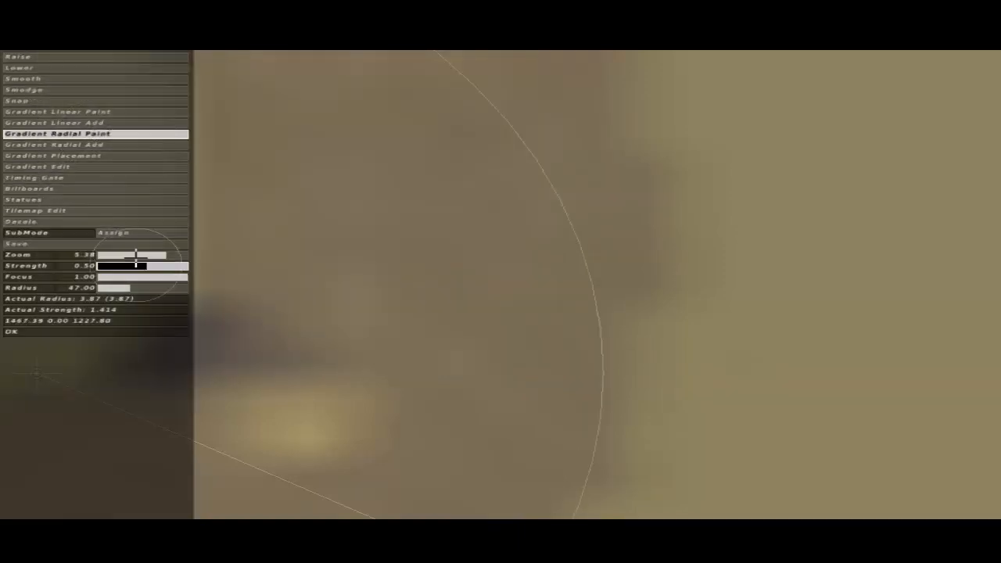